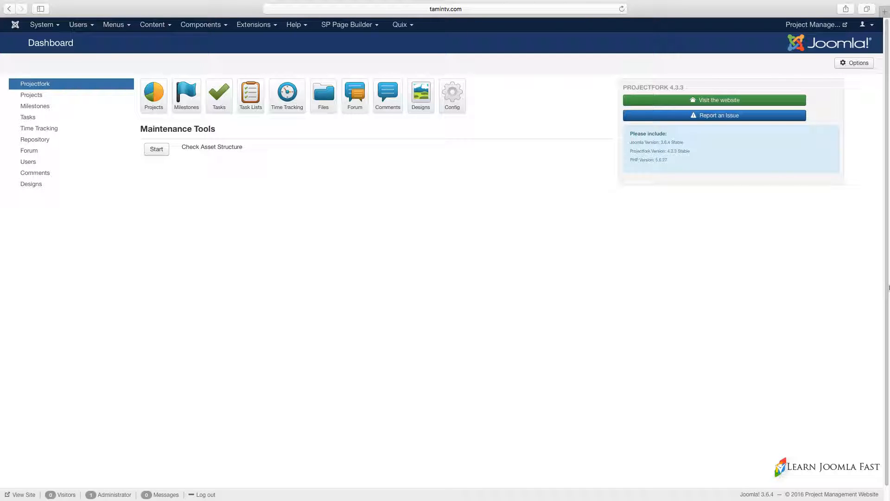
{"action": "mouse_move", "coordinate": [298, 189]}
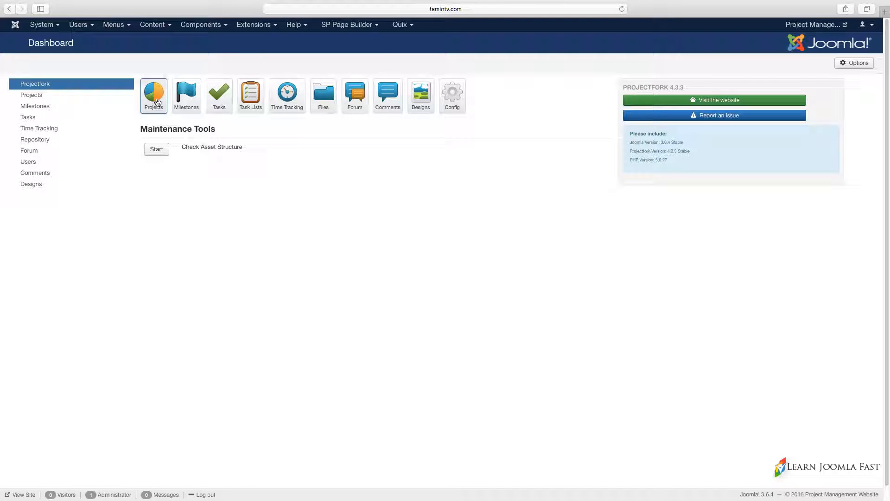
Show the Projects list containing 'Create a Project Management Website With Joomla'.
{"action": "left_click", "coordinate": [153, 94]}
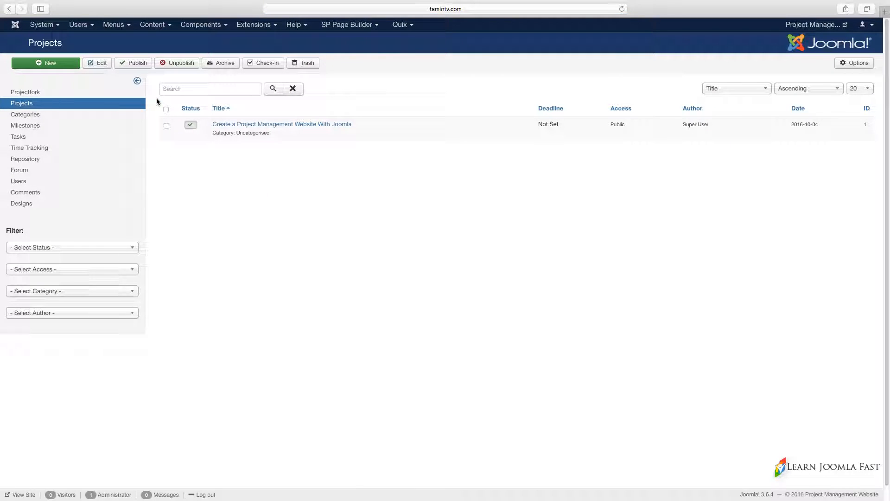
{"action": "mouse_move", "coordinate": [262, 165]}
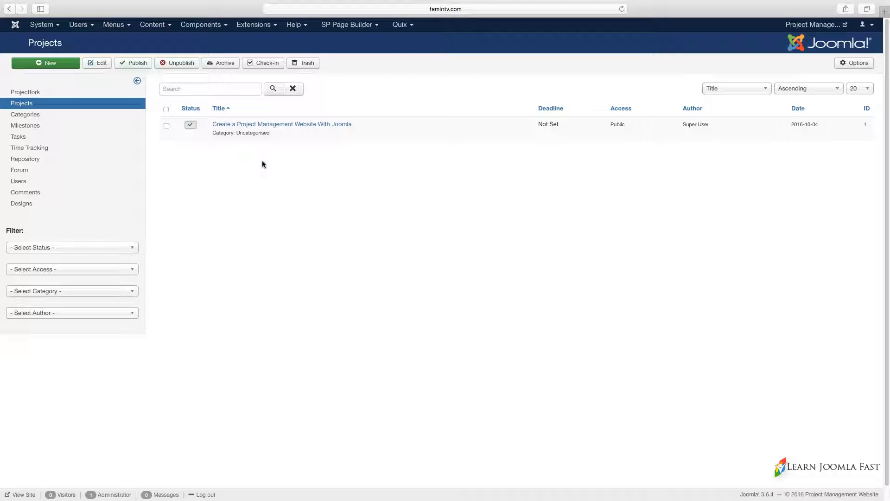
{"action": "mouse_move", "coordinate": [256, 151]}
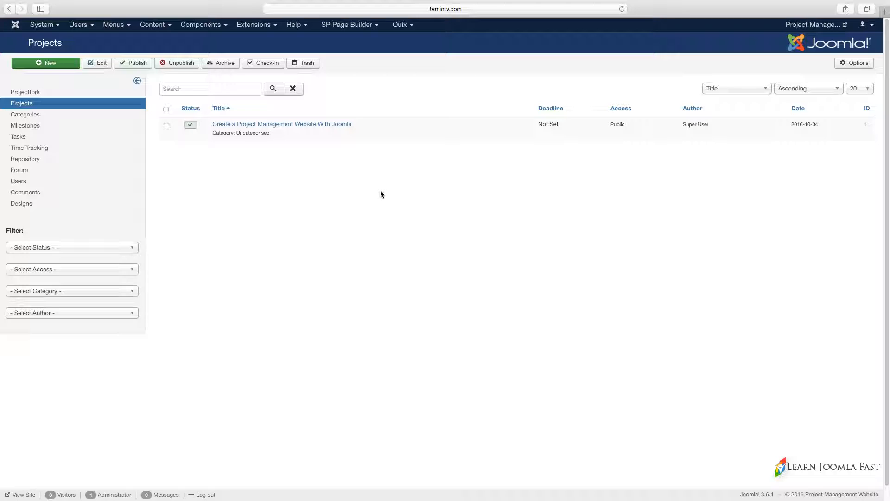
{"action": "mouse_move", "coordinate": [308, 237]}
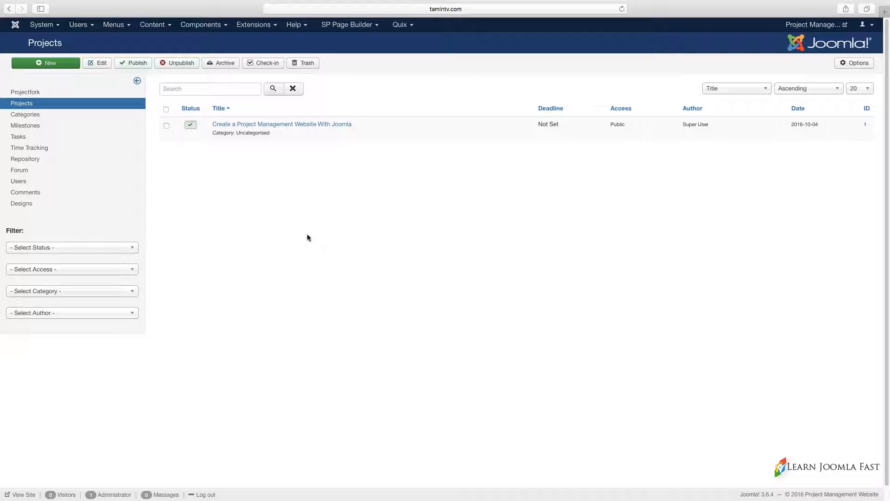
{"action": "mouse_move", "coordinate": [333, 145]}
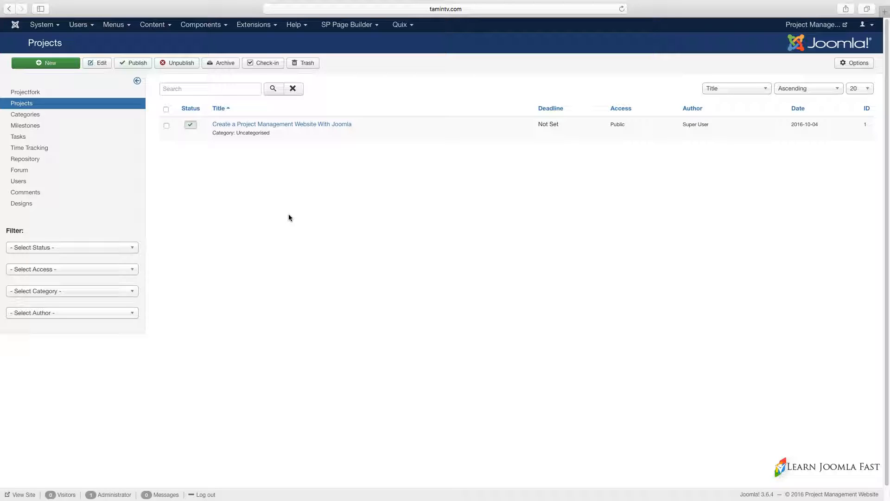
{"action": "mouse_move", "coordinate": [345, 168]}
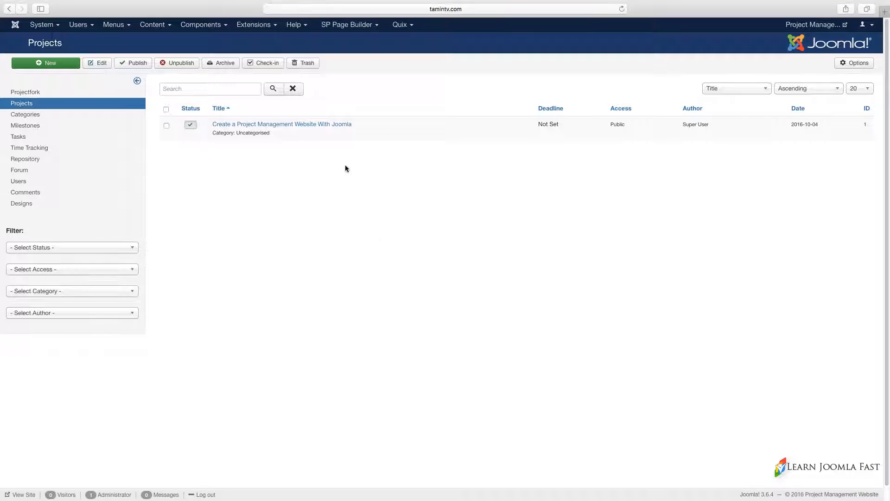
{"action": "mouse_move", "coordinate": [332, 197]}
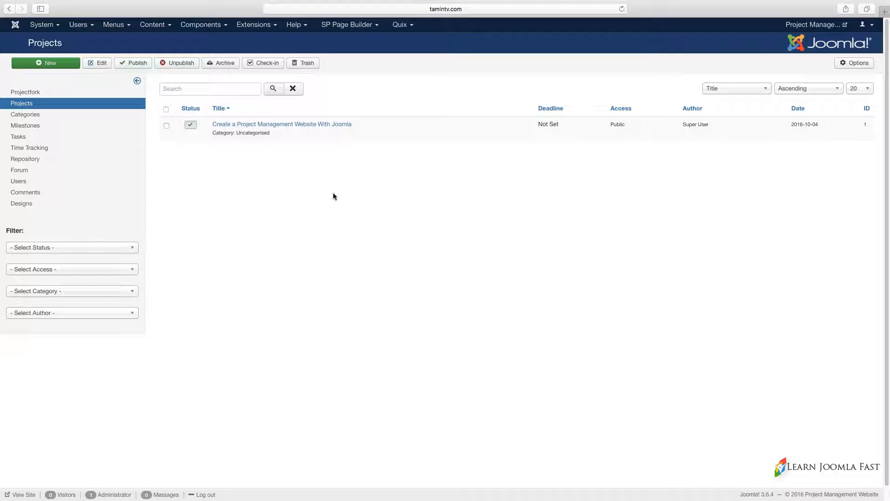
{"action": "mouse_move", "coordinate": [286, 214]}
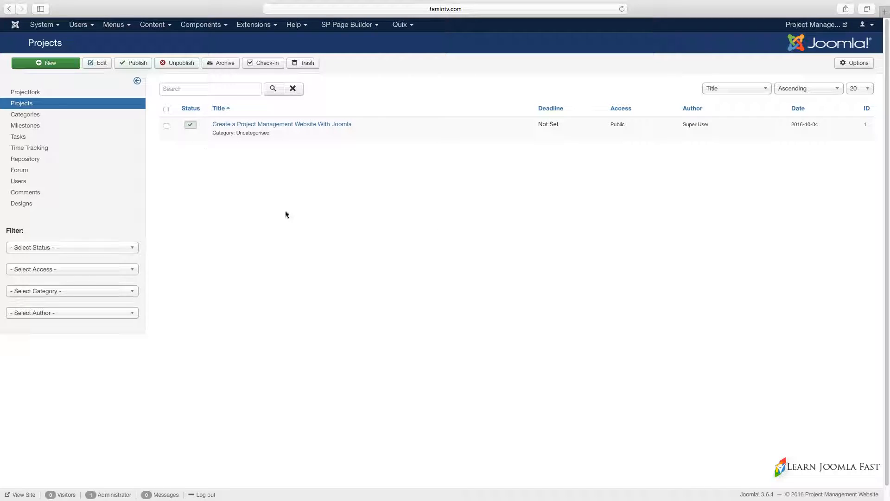
{"action": "mouse_move", "coordinate": [382, 239]}
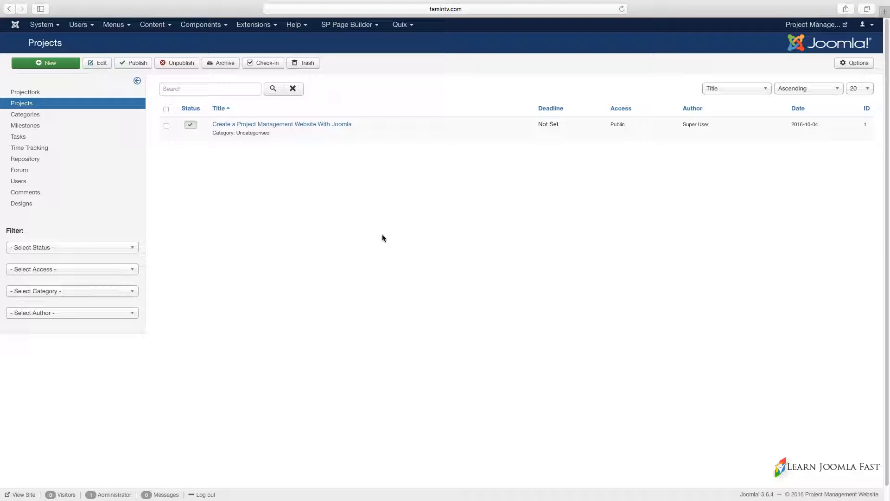
{"action": "mouse_move", "coordinate": [126, 136]}
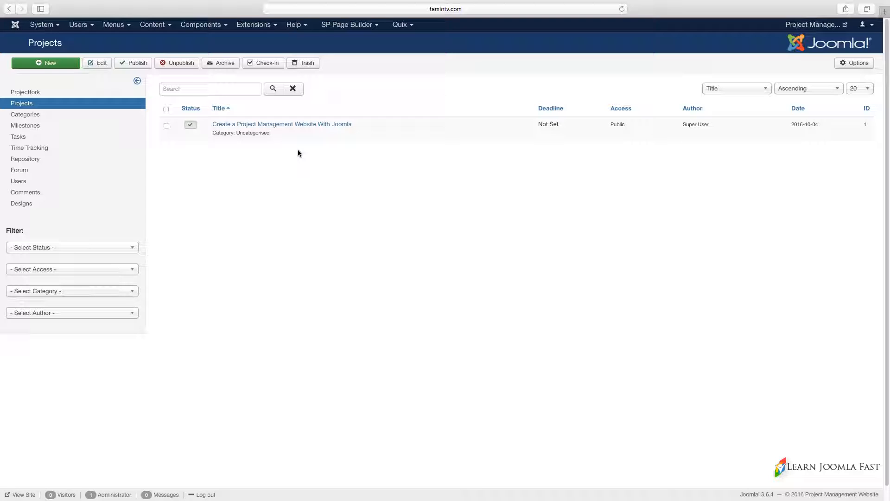
{"action": "mouse_move", "coordinate": [358, 136]}
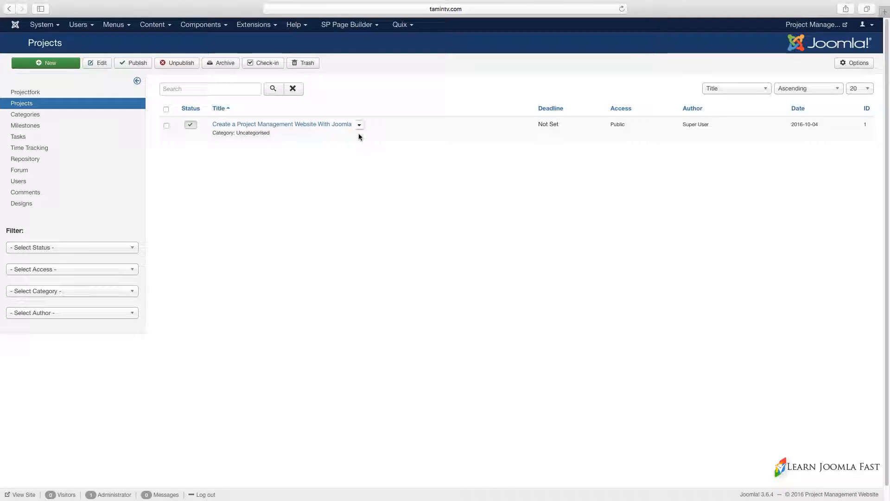
{"action": "left_click", "coordinate": [359, 124]}
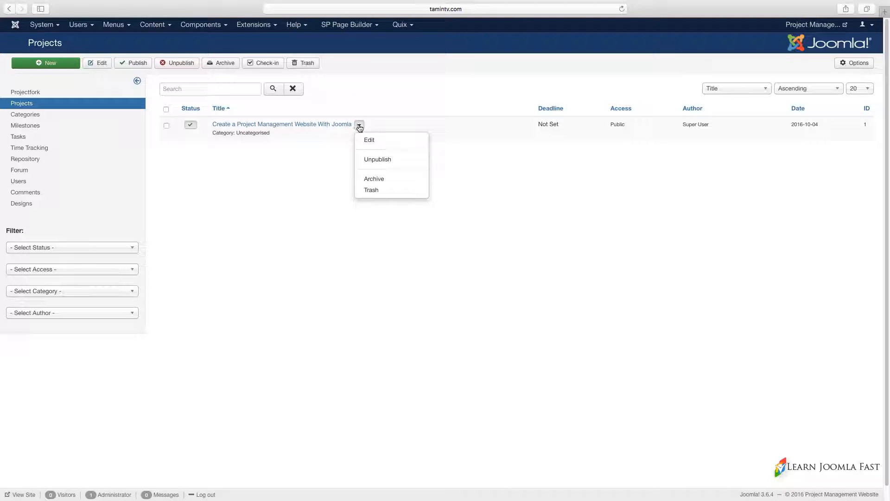
{"action": "mouse_move", "coordinate": [371, 190]}
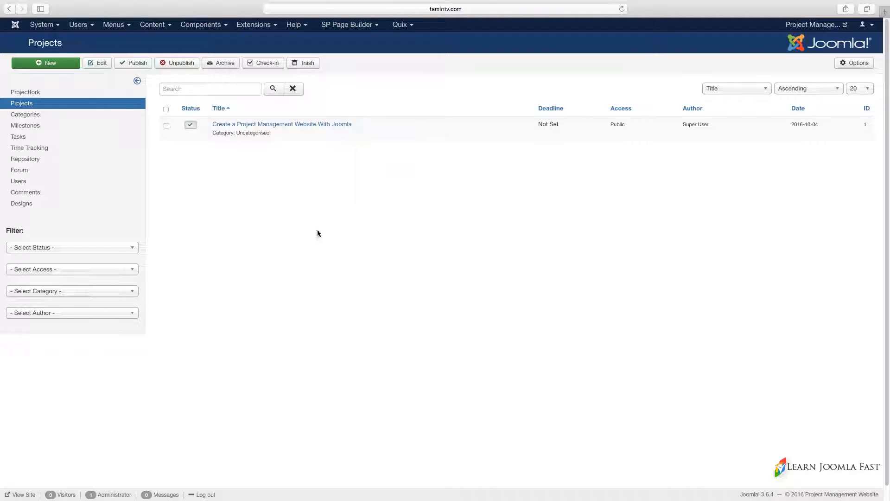
{"action": "mouse_move", "coordinate": [299, 245]}
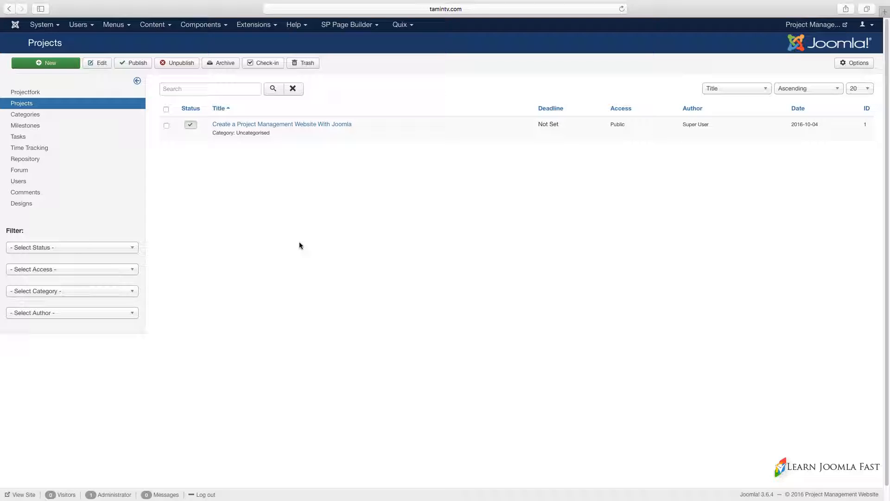
{"action": "mouse_move", "coordinate": [581, 126]}
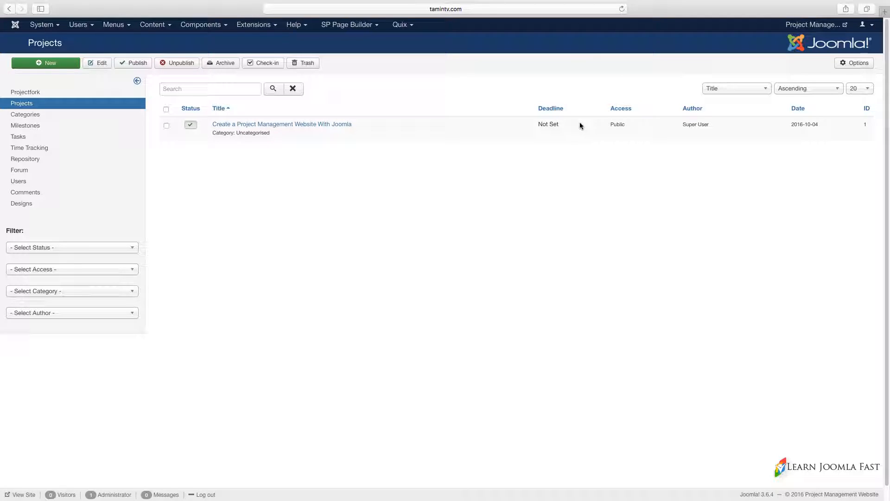
{"action": "mouse_move", "coordinate": [550, 108]}
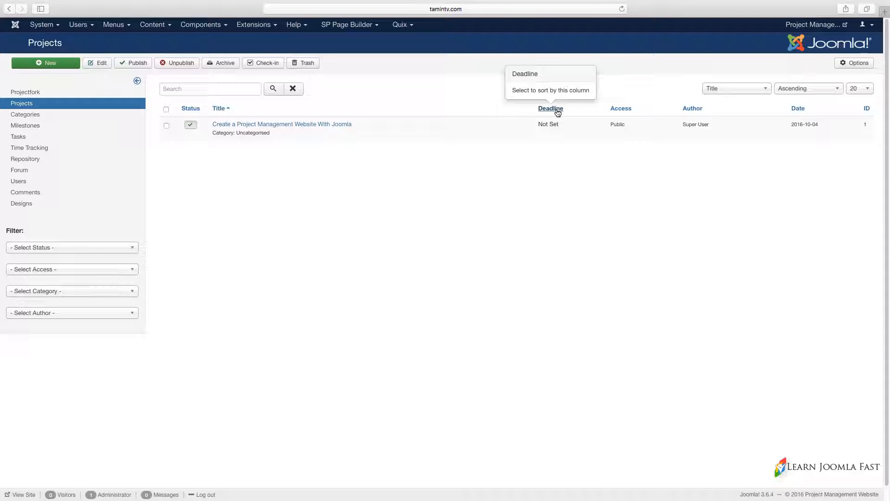
{"action": "mouse_move", "coordinate": [558, 127]}
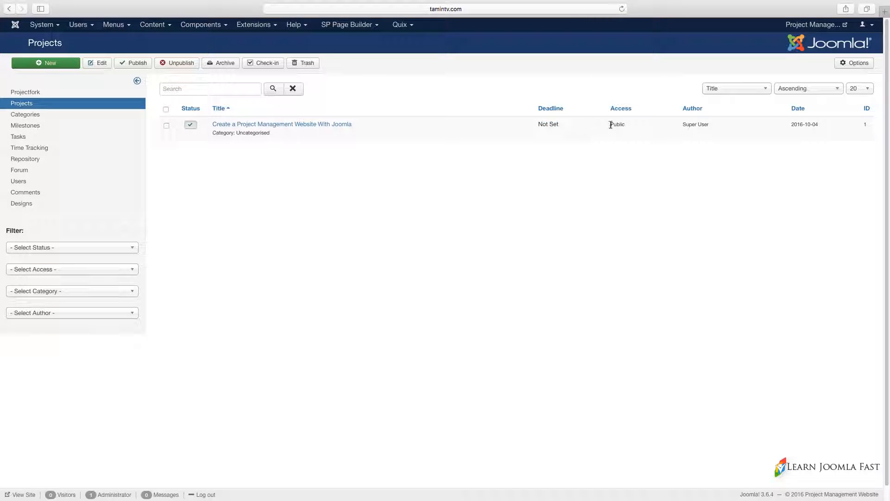
{"action": "mouse_move", "coordinate": [616, 135]}
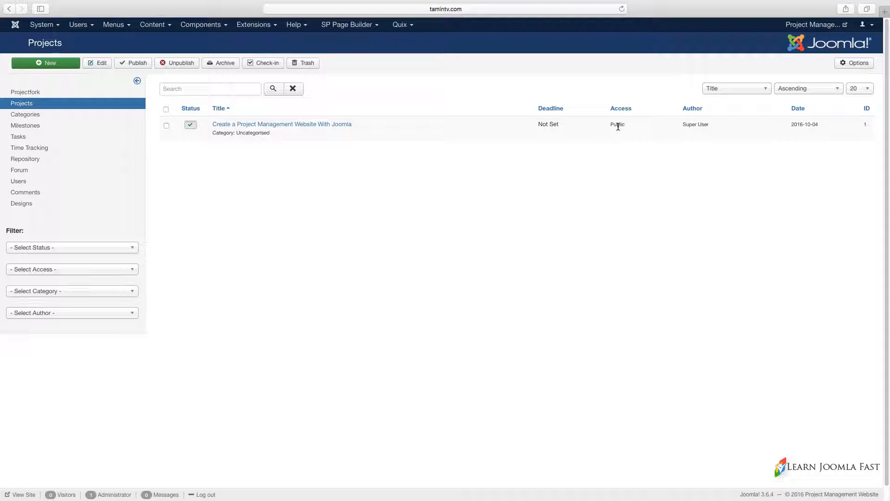
{"action": "mouse_move", "coordinate": [698, 125]}
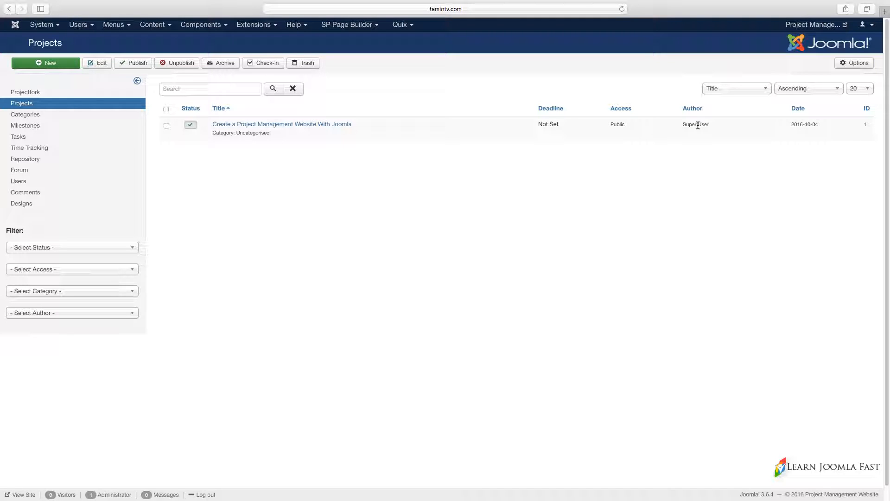
{"action": "mouse_move", "coordinate": [695, 131]}
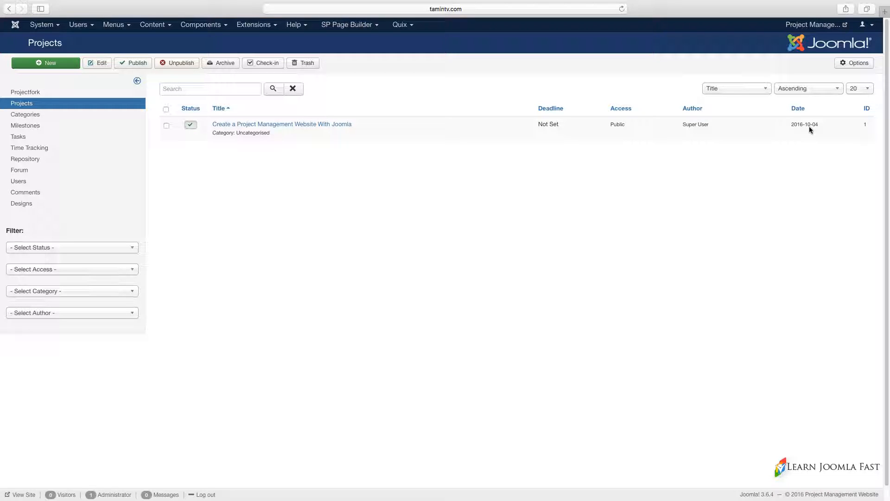
{"action": "mouse_move", "coordinate": [573, 208]}
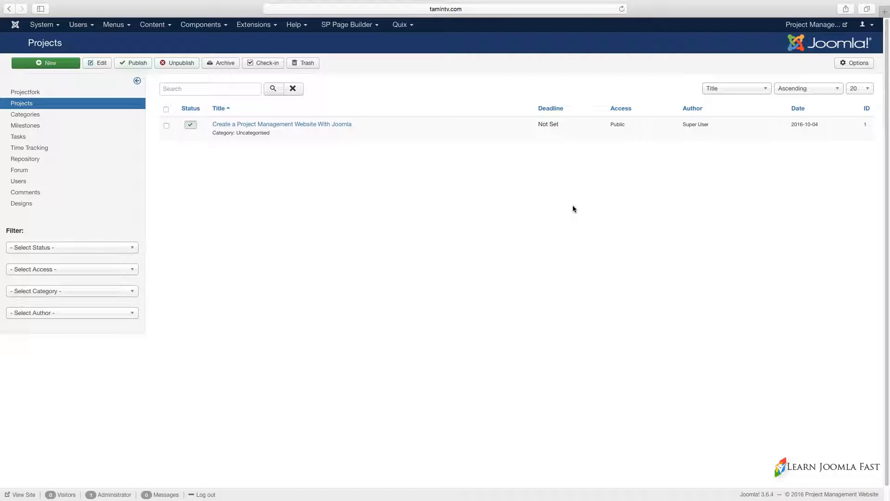
{"action": "mouse_move", "coordinate": [259, 141]}
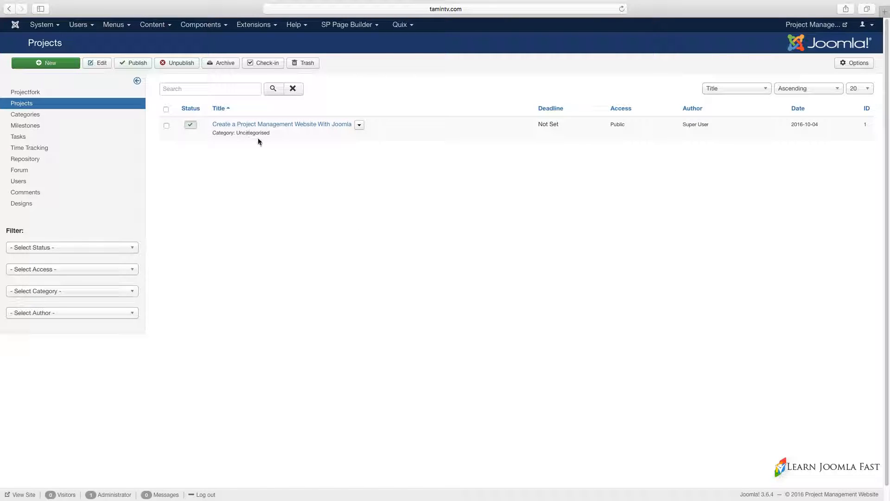
{"action": "mouse_move", "coordinate": [250, 135]}
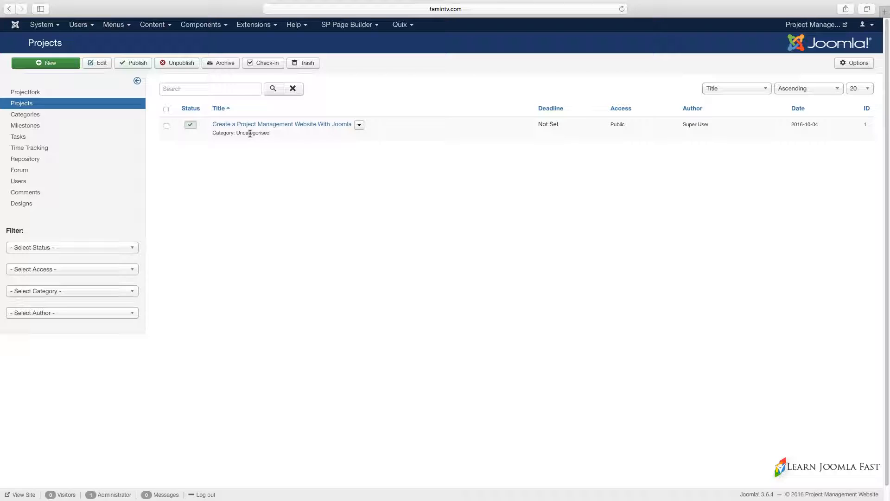
{"action": "mouse_move", "coordinate": [246, 133]}
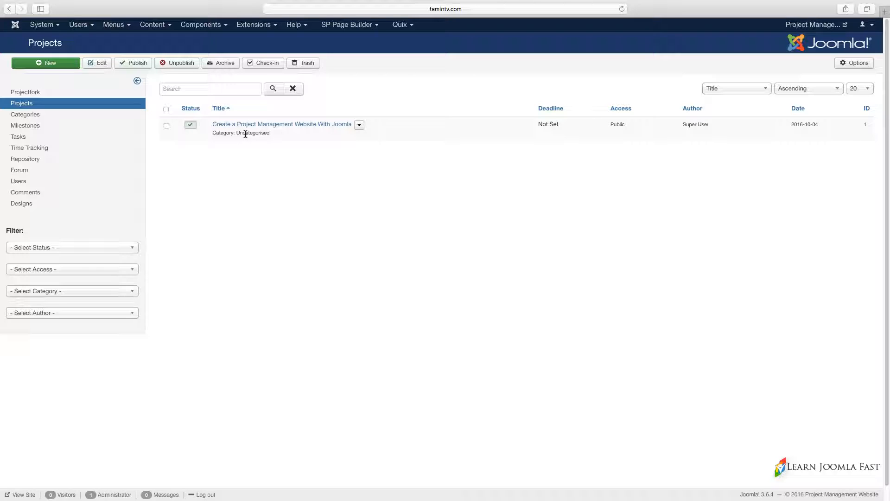
{"action": "mouse_move", "coordinate": [242, 135]}
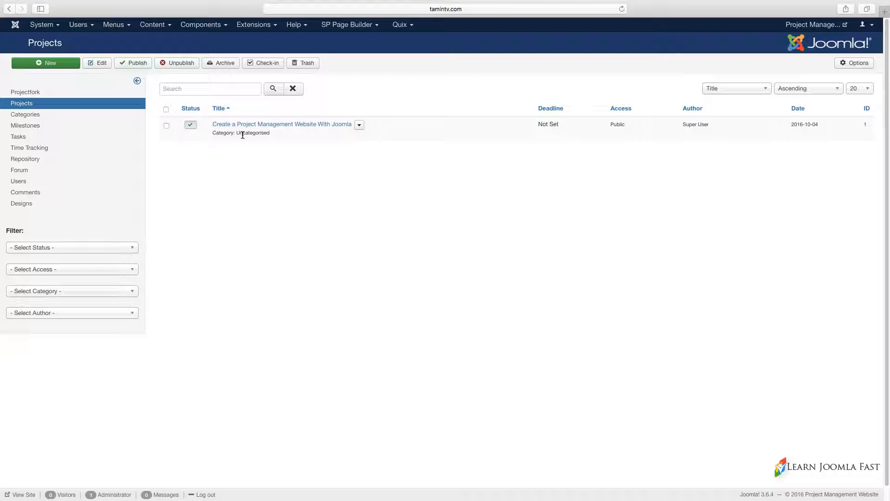